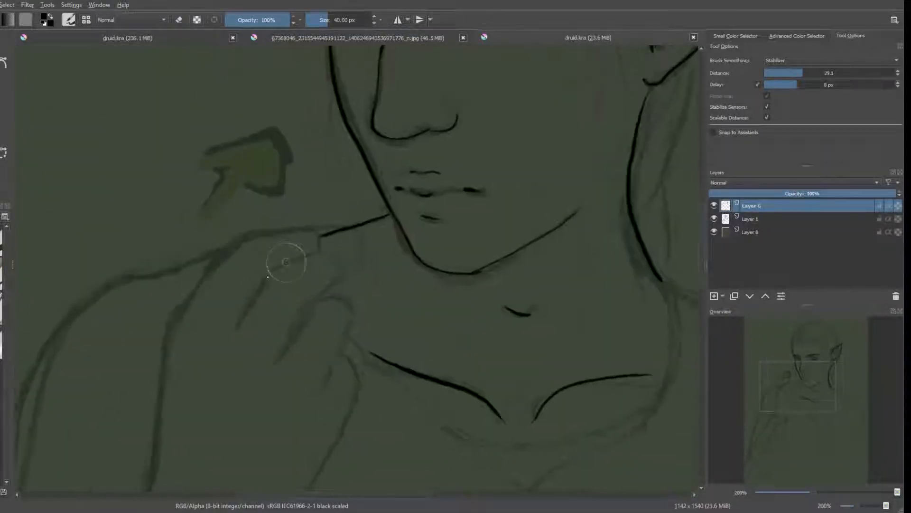
Ink a black line along the shoulder on Layer 6
{"action": "left_click_drag", "start_coordinate": [290, 262], "coordinate": [337, 282]}
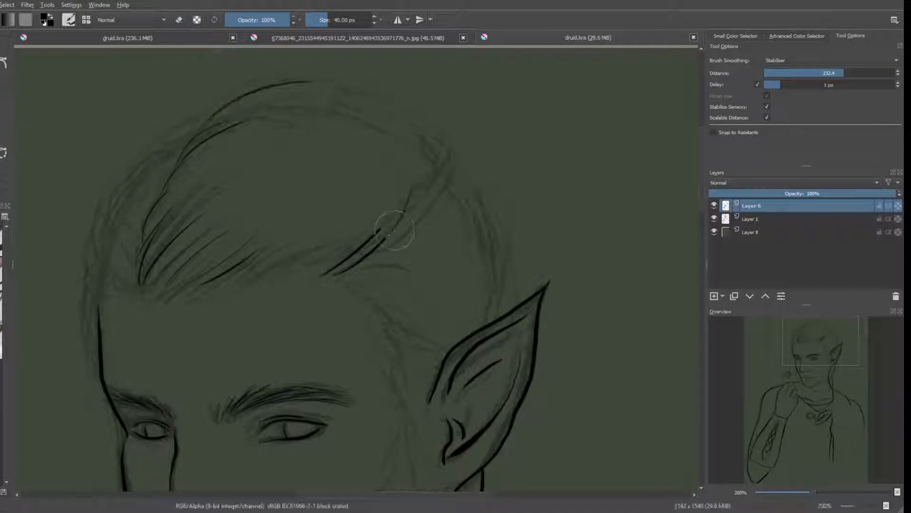
Ink black hair strands sweeping up above the forehead
{"action": "left_click_drag", "start_coordinate": [396, 230], "coordinate": [386, 113]}
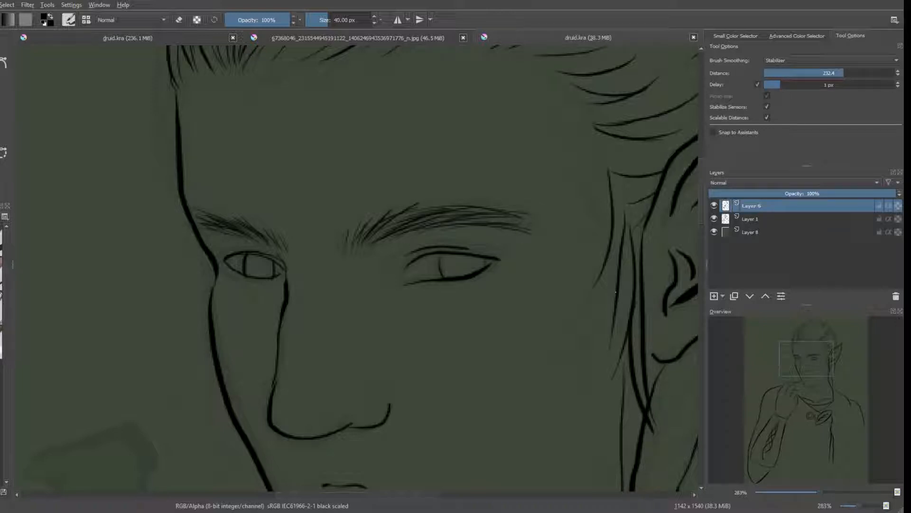
{"action": "mouse_move", "coordinate": [365, 297]}
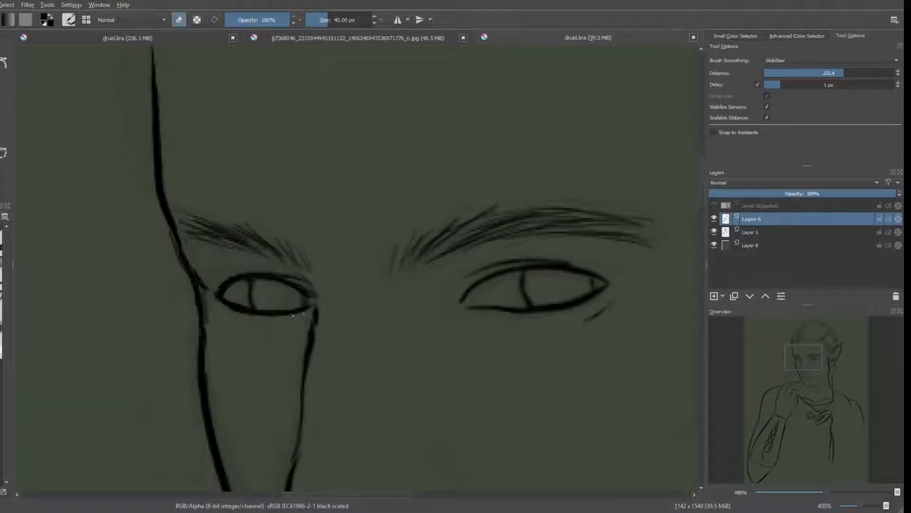
Adjust the canvas zoom around the inked eyes
{"action": "scroll", "scroll_direction": "down", "scroll_amount": 3}
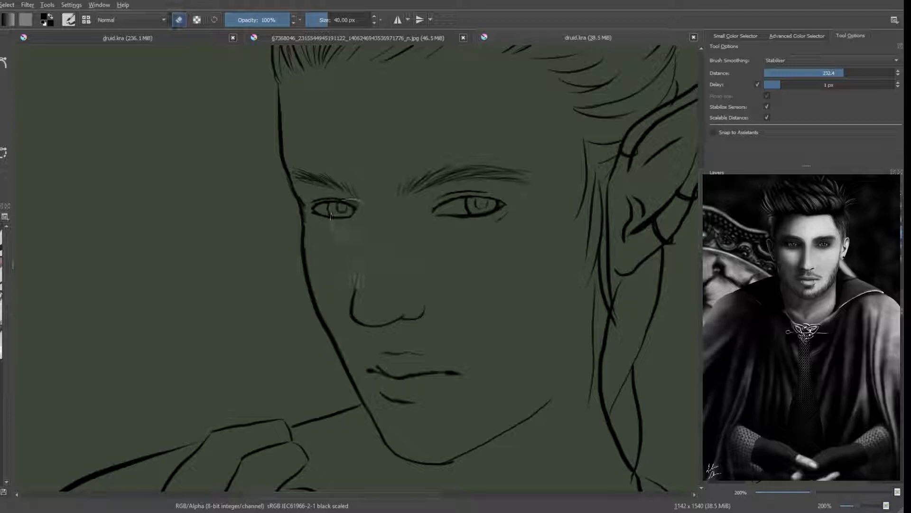
Draw an iris inside one eye on Layer 11
{"action": "left_click_drag", "start_coordinate": [331, 221], "coordinate": [360, 273]}
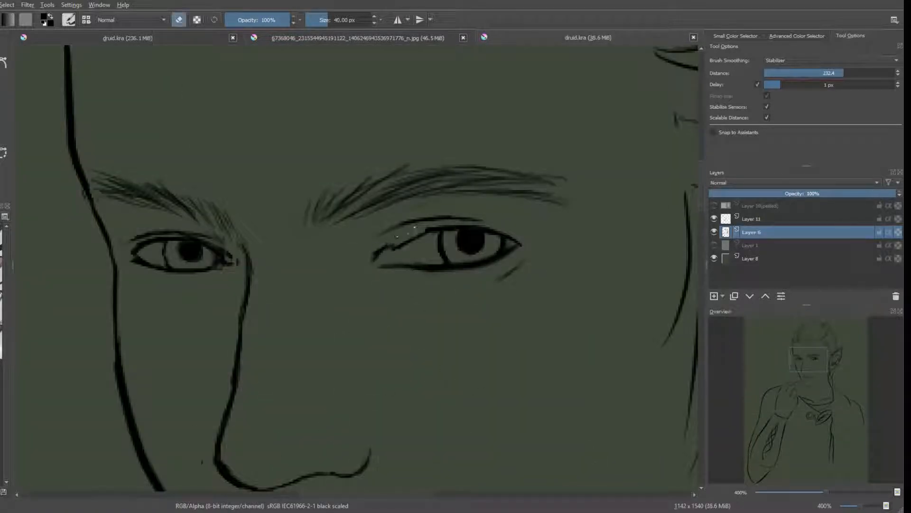
Touch up the eye line art with a final black stroke
{"action": "left_click_drag", "start_coordinate": [383, 238], "coordinate": [459, 218]}
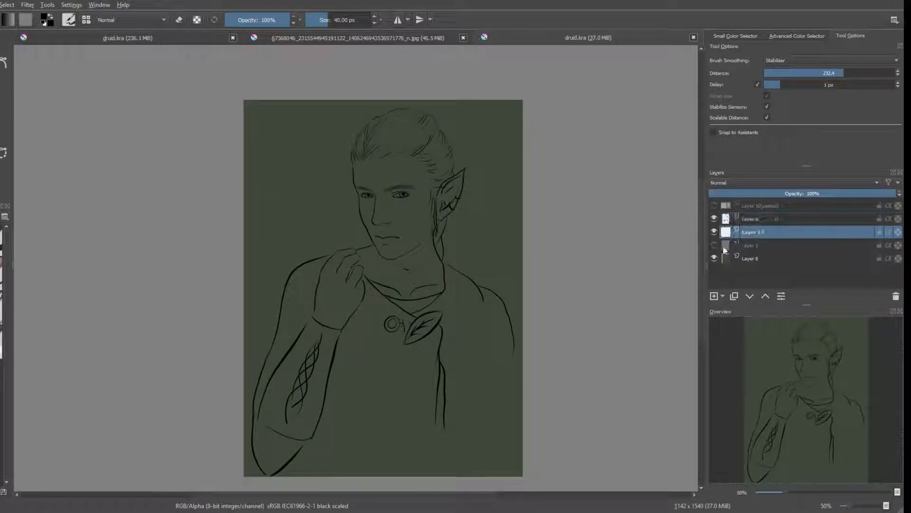
Block in flat pale skin colour across the face and neck
{"action": "left_click", "coordinate": [800, 35]}
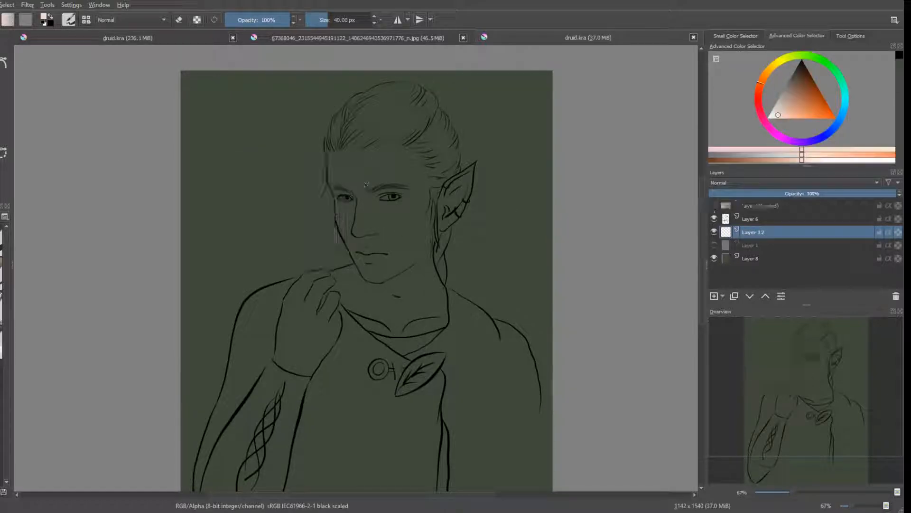
{"action": "left_click_drag", "start_coordinate": [349, 151], "coordinate": [419, 285]}
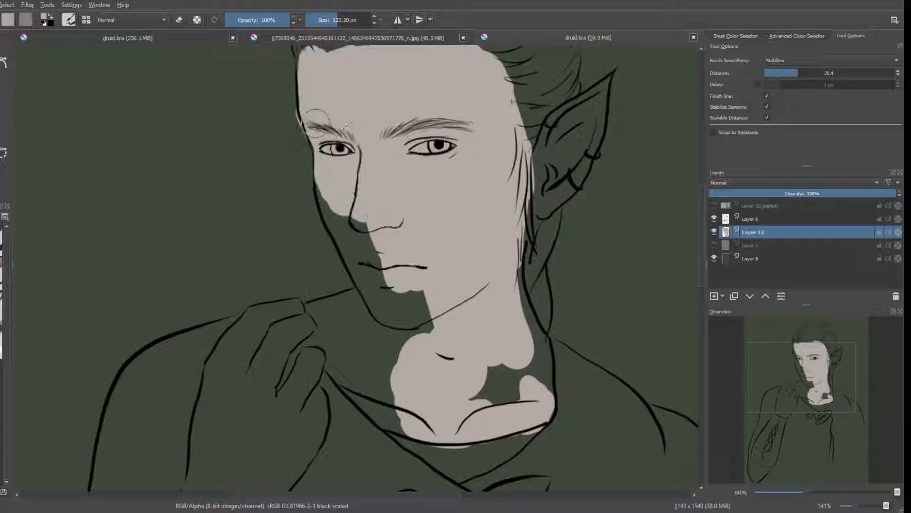
{"action": "scroll", "scroll_direction": "down", "scroll_amount": 3}
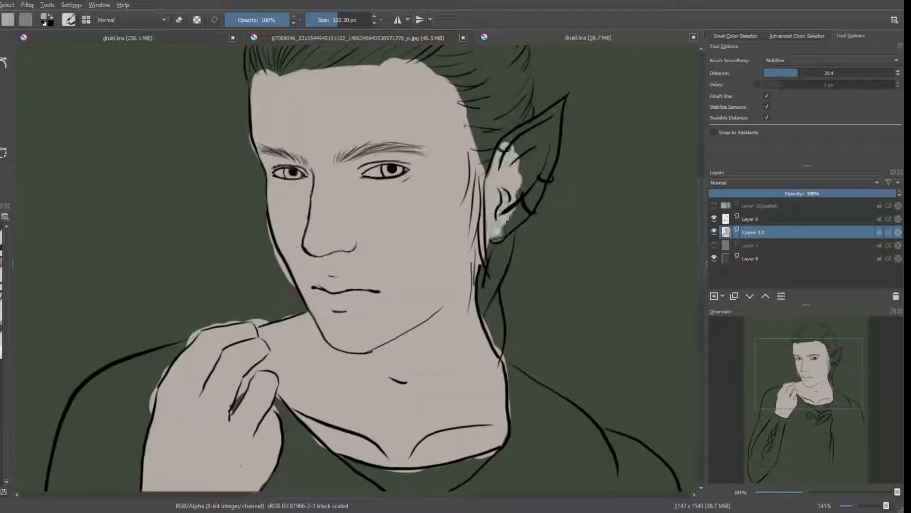
{"action": "left_click", "coordinate": [796, 35]}
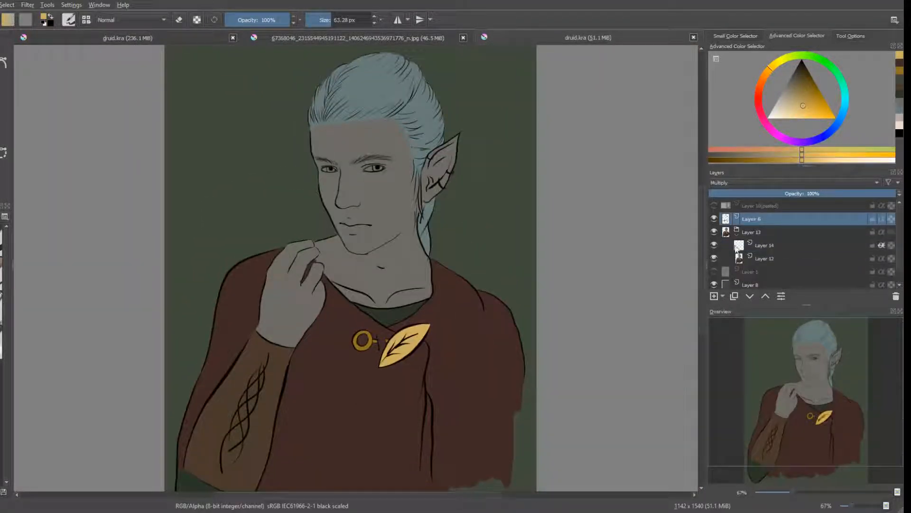
Select Layer 14 as the shadow-painting layer for the skin
{"action": "left_click", "coordinate": [764, 245]}
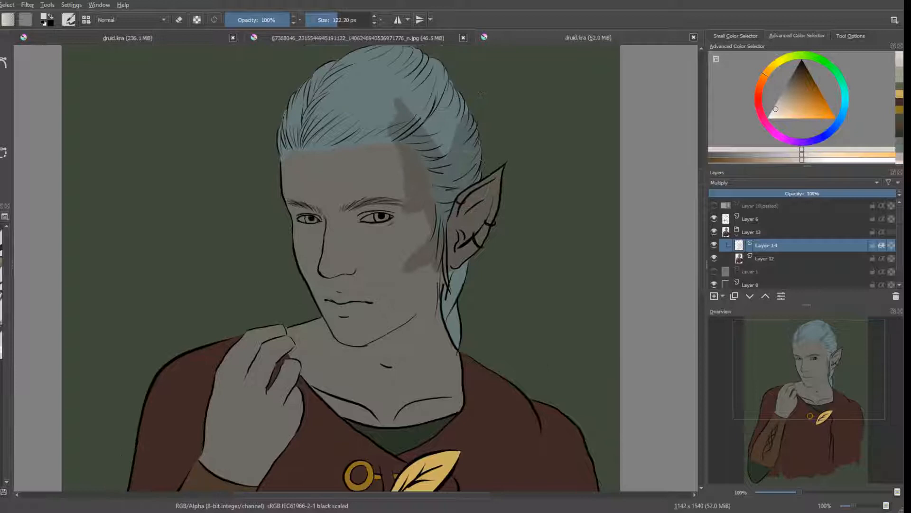
{"action": "scroll", "scroll_direction": "down", "scroll_amount": 3}
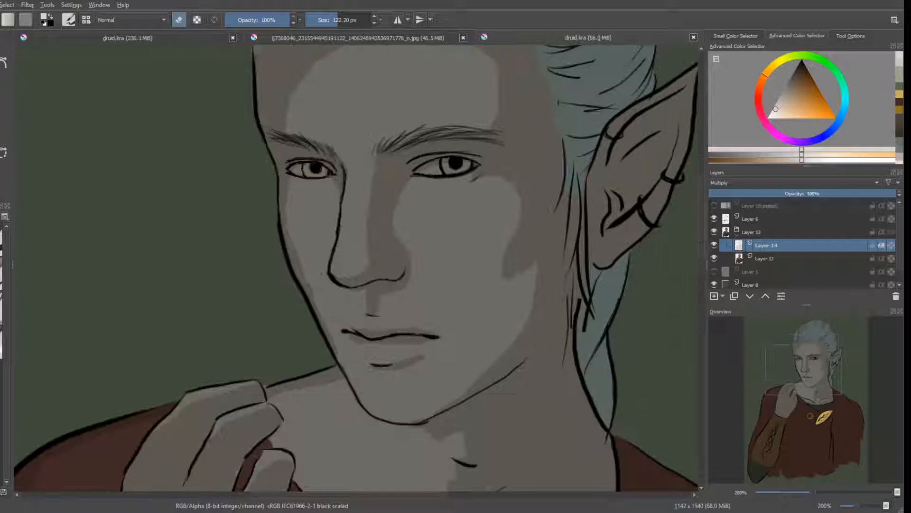
Adjust the canvas zoom to focus on the elf's swept-back hair
{"action": "scroll", "scroll_direction": "down", "scroll_amount": 3}
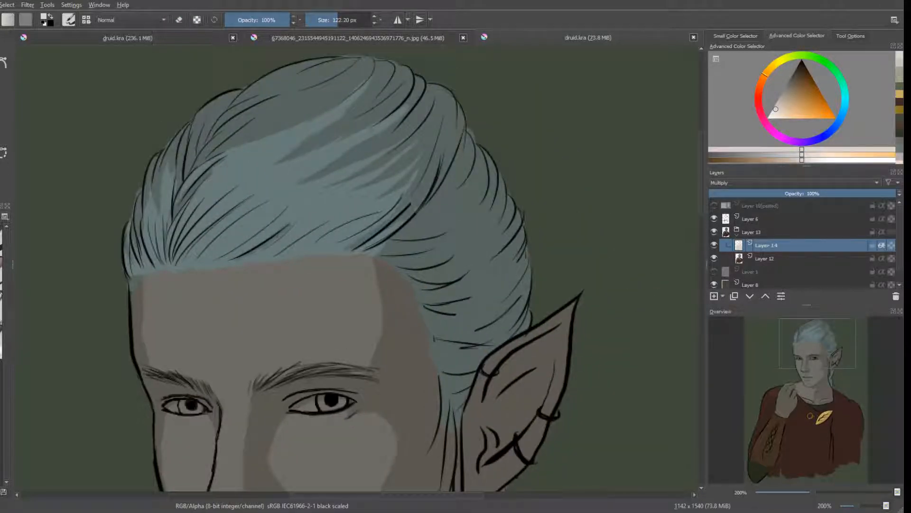
{"action": "scroll", "scroll_direction": "down", "scroll_amount": 3}
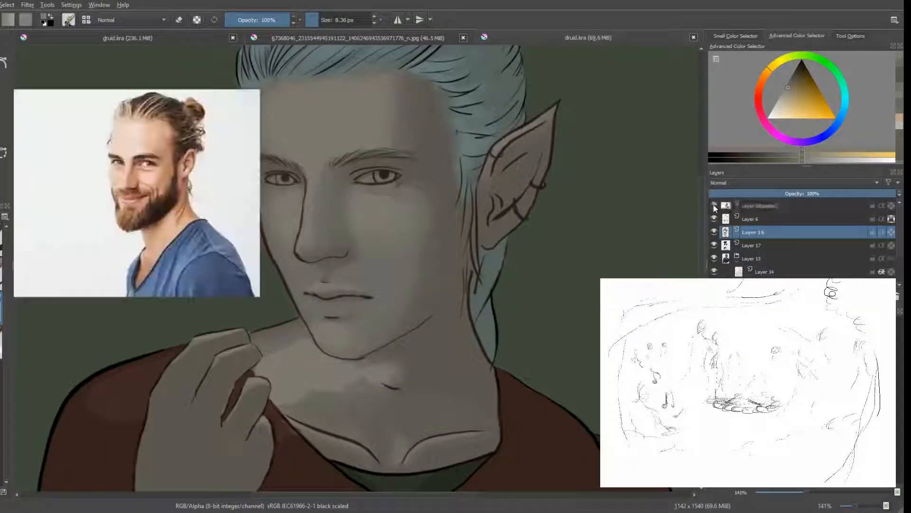
Choose a darker skin tone in the right-hand docker for jaw and neck shadows
{"action": "left_click", "coordinate": [713, 206]}
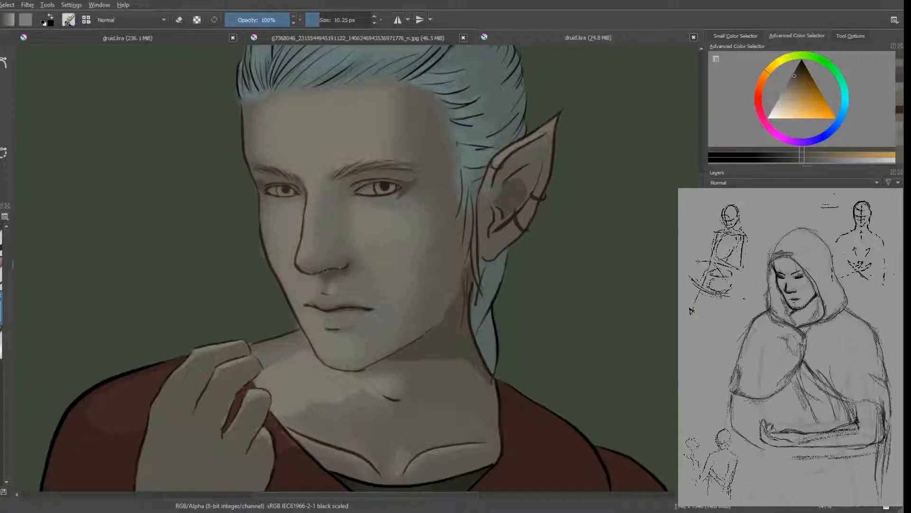
Dab warm skin shading onto the face with the soft brush
{"action": "left_click", "coordinate": [435, 217]}
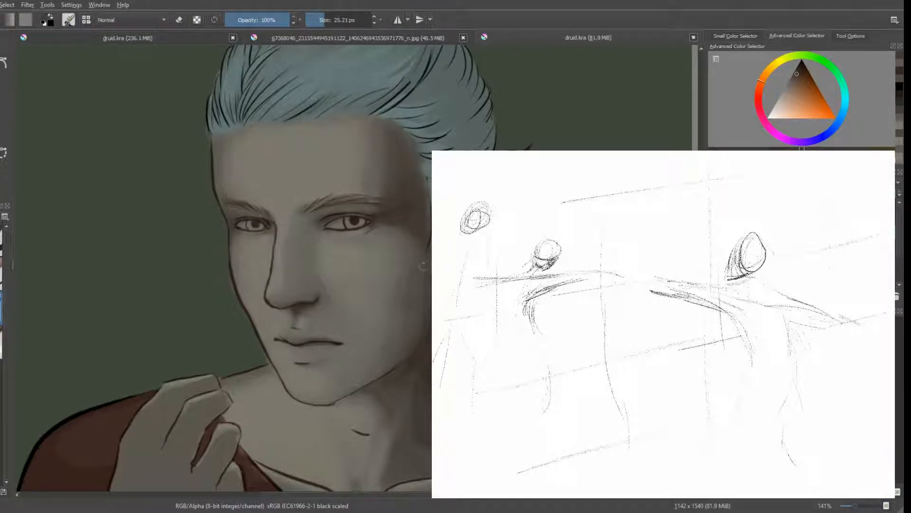
Blend shadows on the forehead, temple, cheek and jawline with a larger soft brush
{"action": "left_click", "coordinate": [789, 82]}
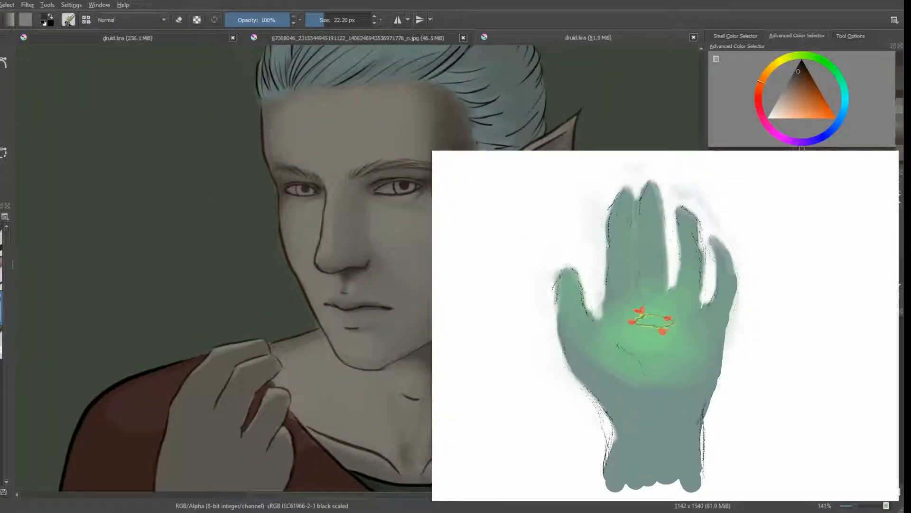
Refine soft skin gradients across the forehead, cheek, nose and near the ear
{"action": "left_click", "coordinate": [766, 69]}
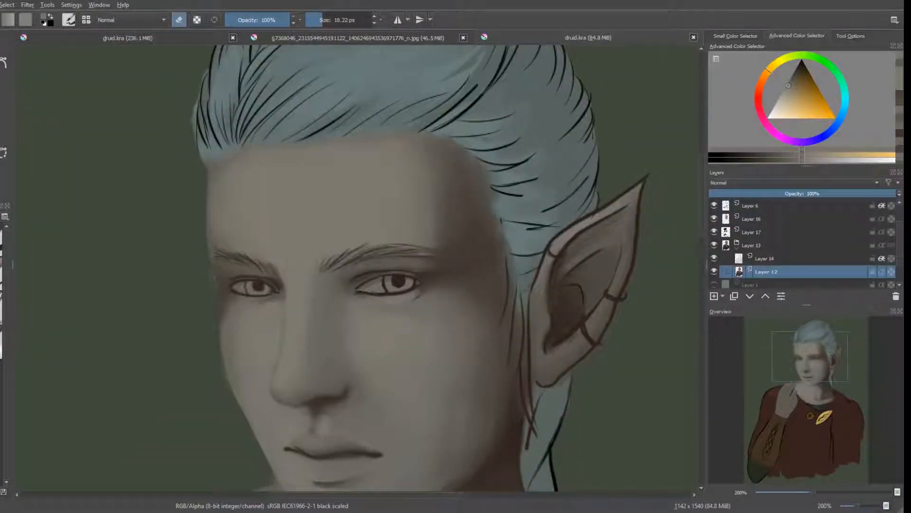
Darken the inner ear and temple shadows at 200% zoom, then select Layer 6
{"action": "left_click", "coordinate": [751, 205]}
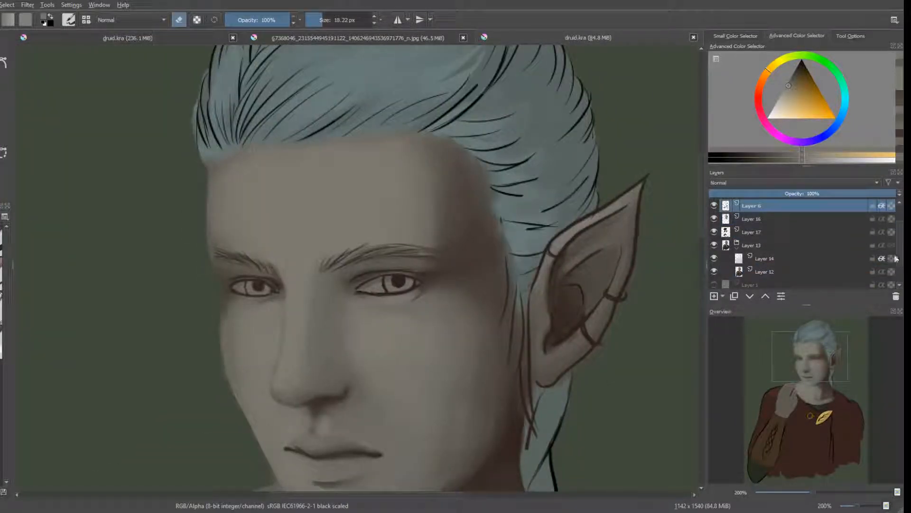